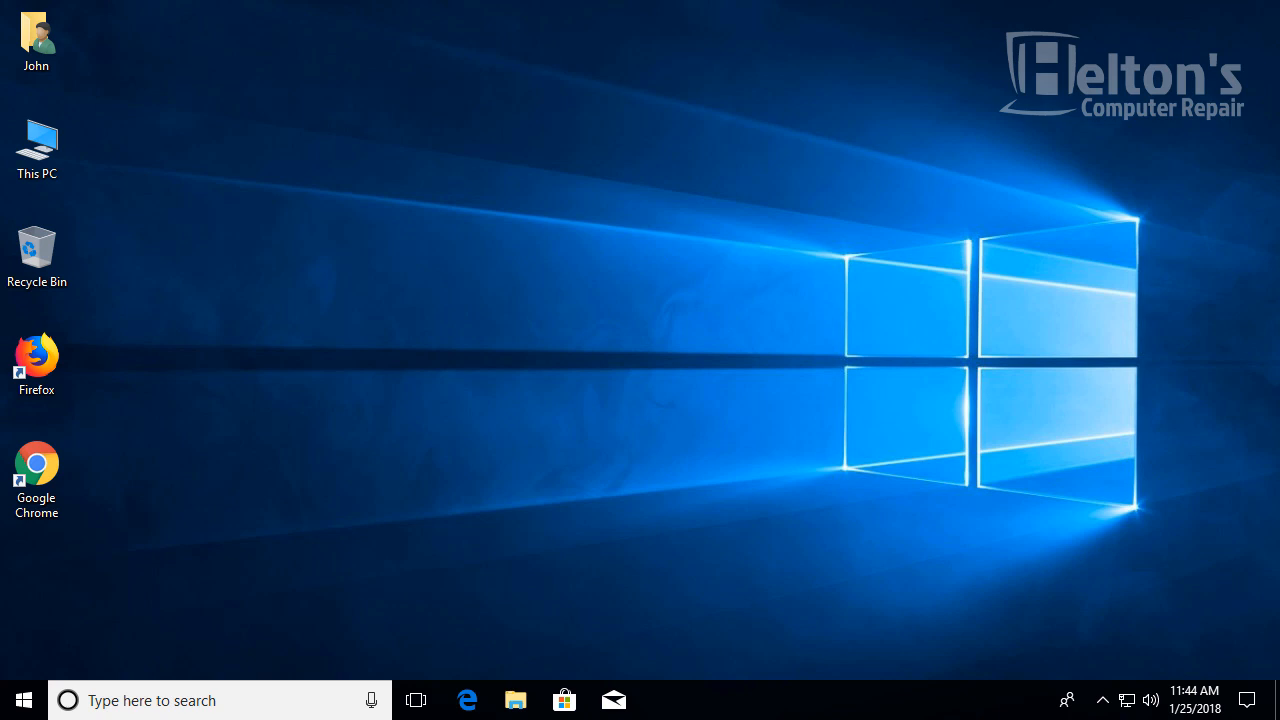
{"action": "mouse_move", "coordinate": [351, 348]}
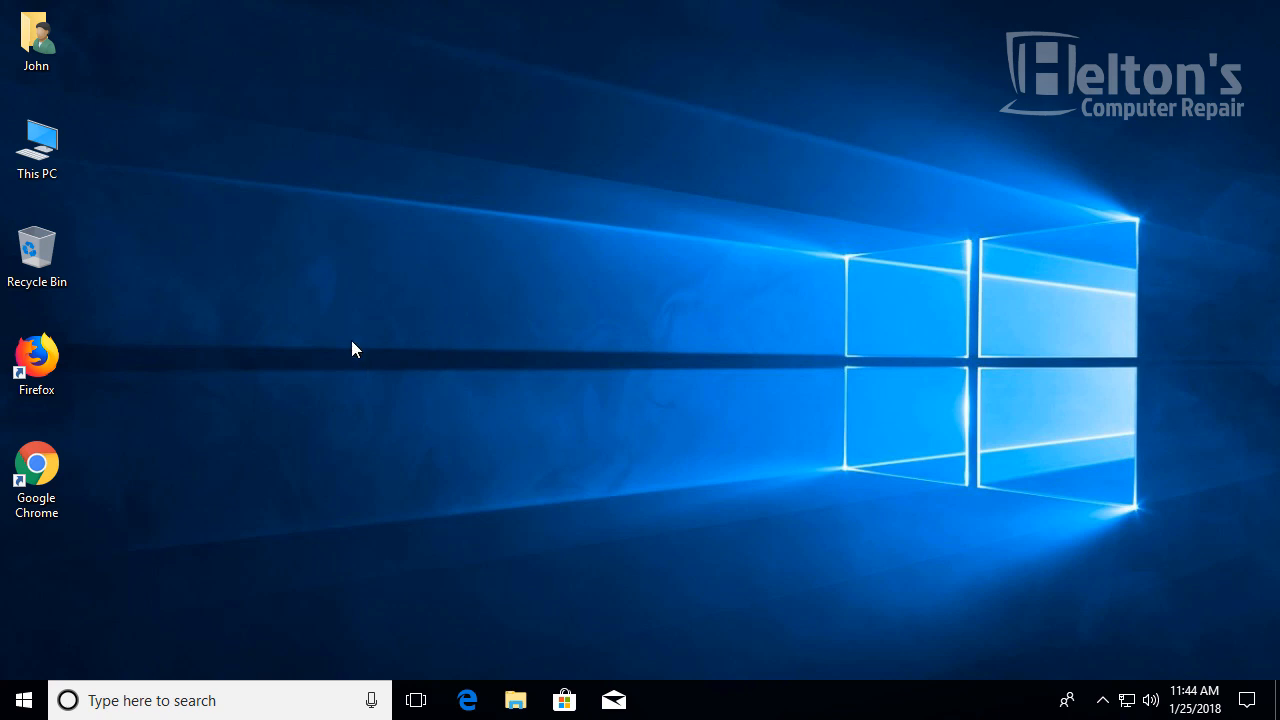
{"action": "mouse_move", "coordinate": [620, 320]}
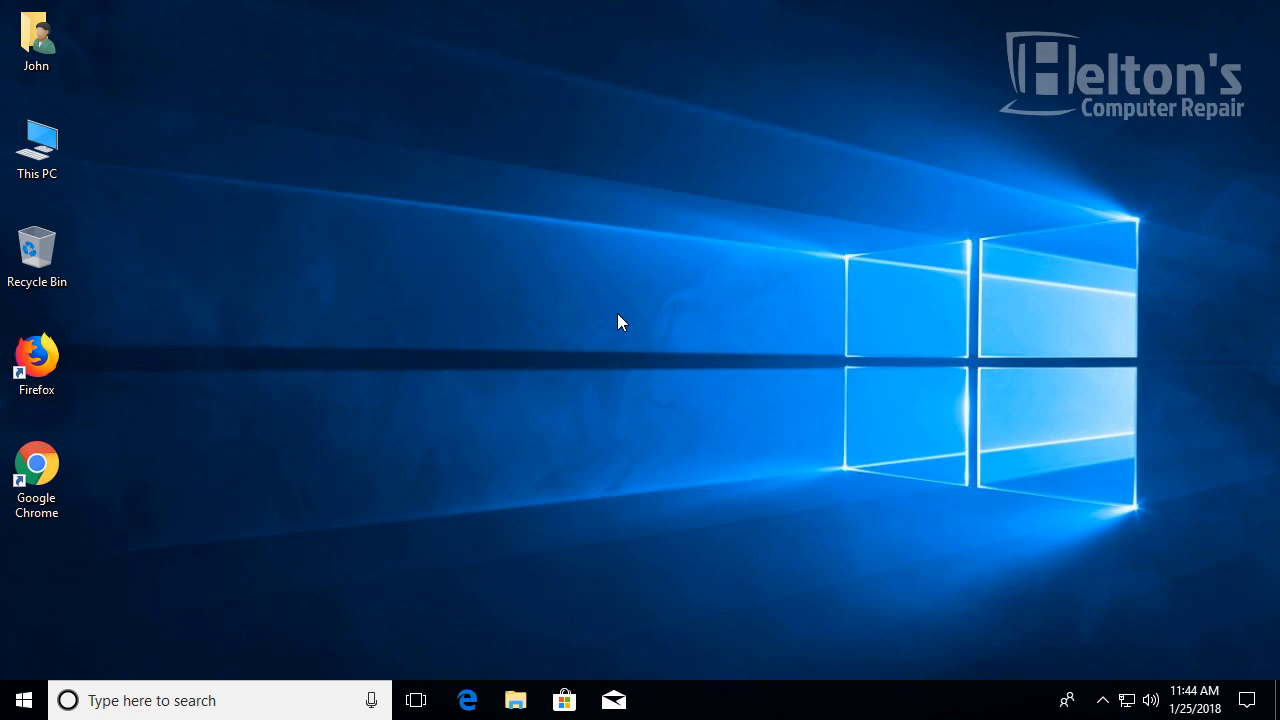
{"action": "mouse_move", "coordinate": [617, 463]}
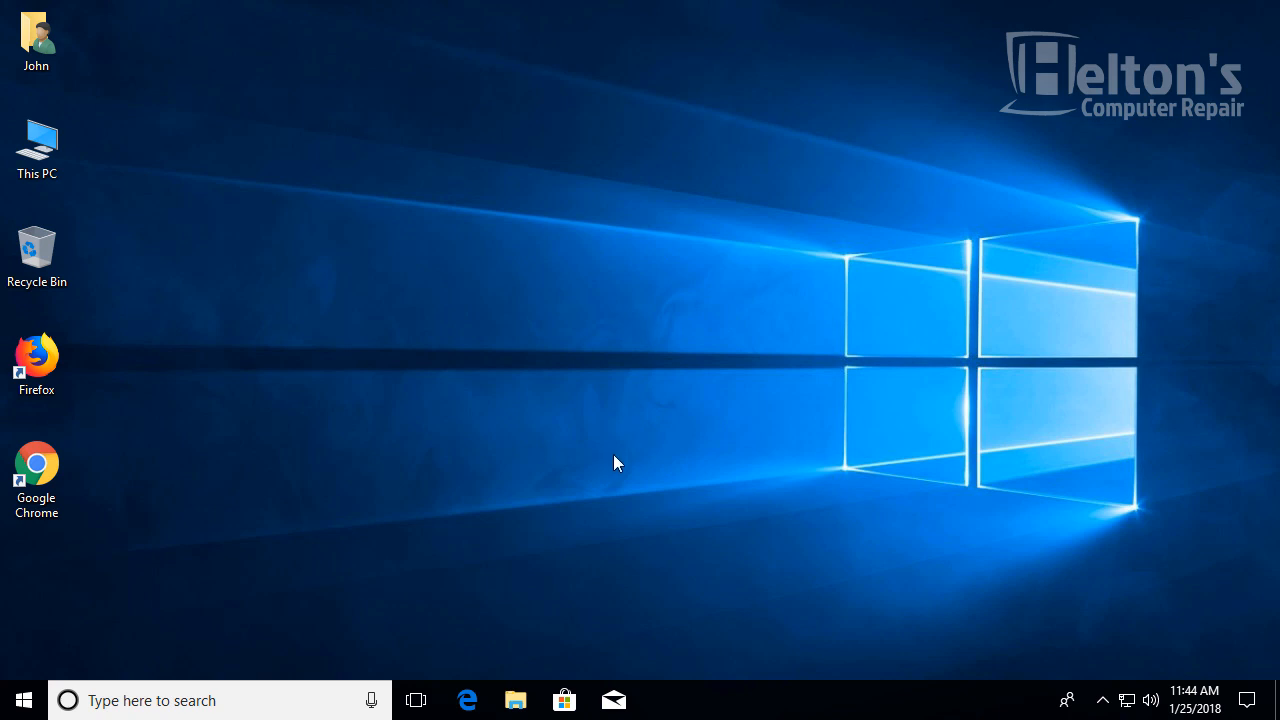
{"action": "mouse_move", "coordinate": [720, 313]}
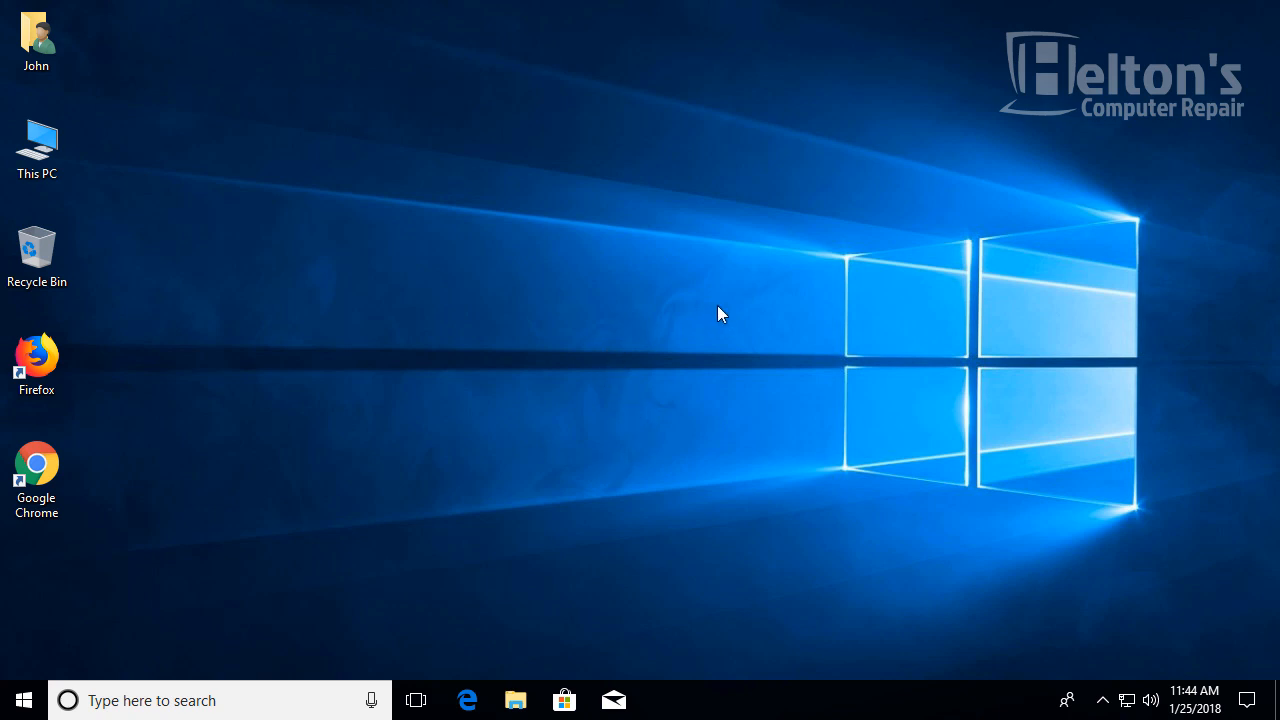
{"action": "mouse_move", "coordinate": [711, 320]}
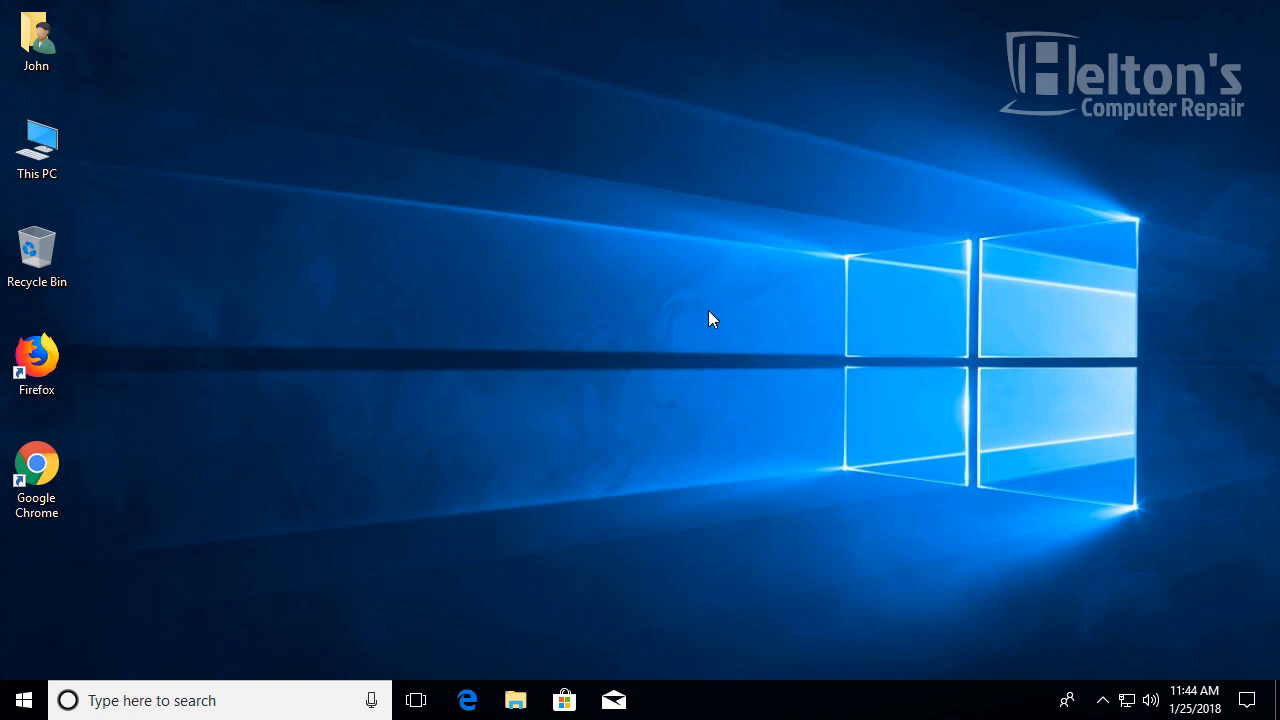
{"action": "mouse_move", "coordinate": [500, 635]}
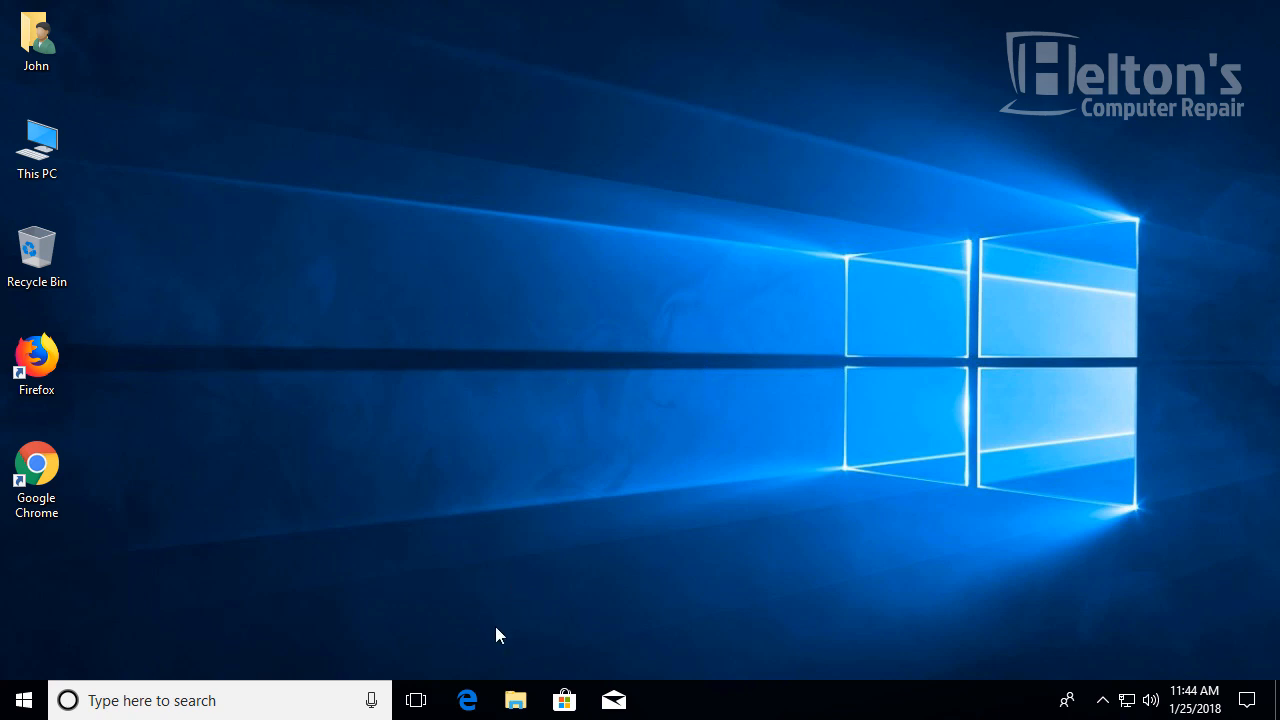
{"action": "mouse_move", "coordinate": [466, 700]}
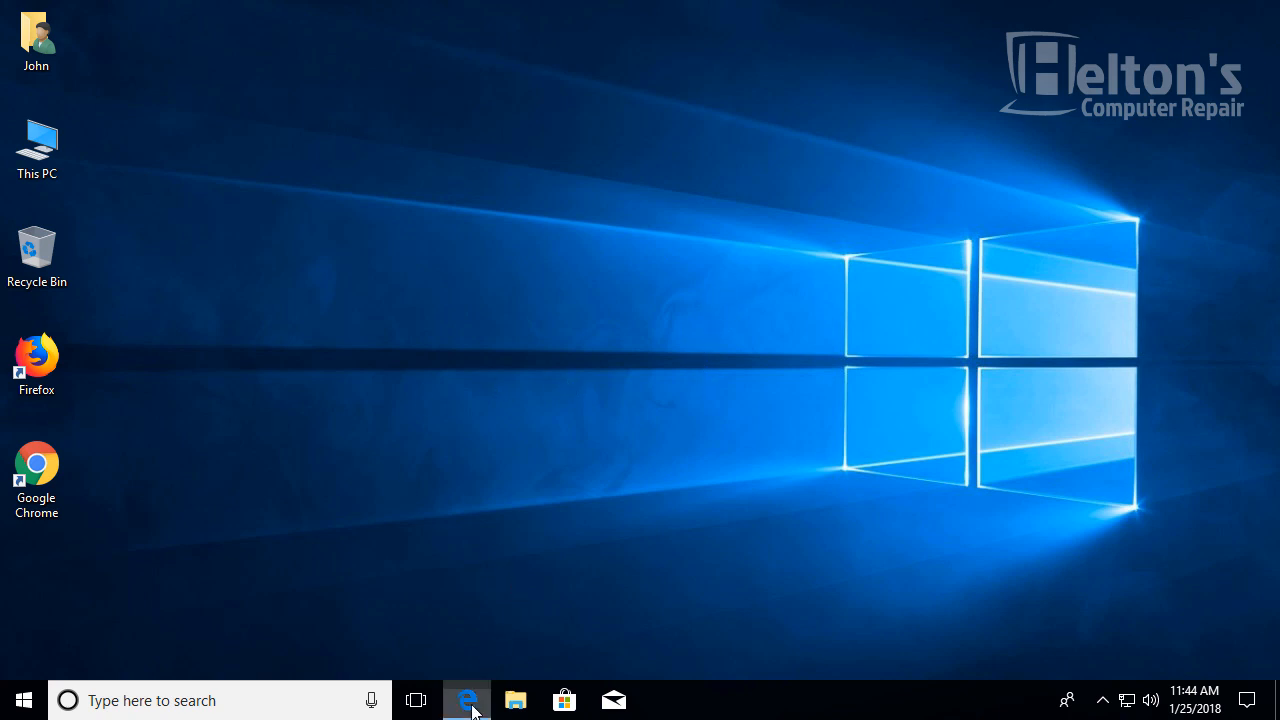
Launch Edge, open Settings' advanced settings, and switch Use Adobe Flash Player off
{"action": "left_click", "coordinate": [462, 700]}
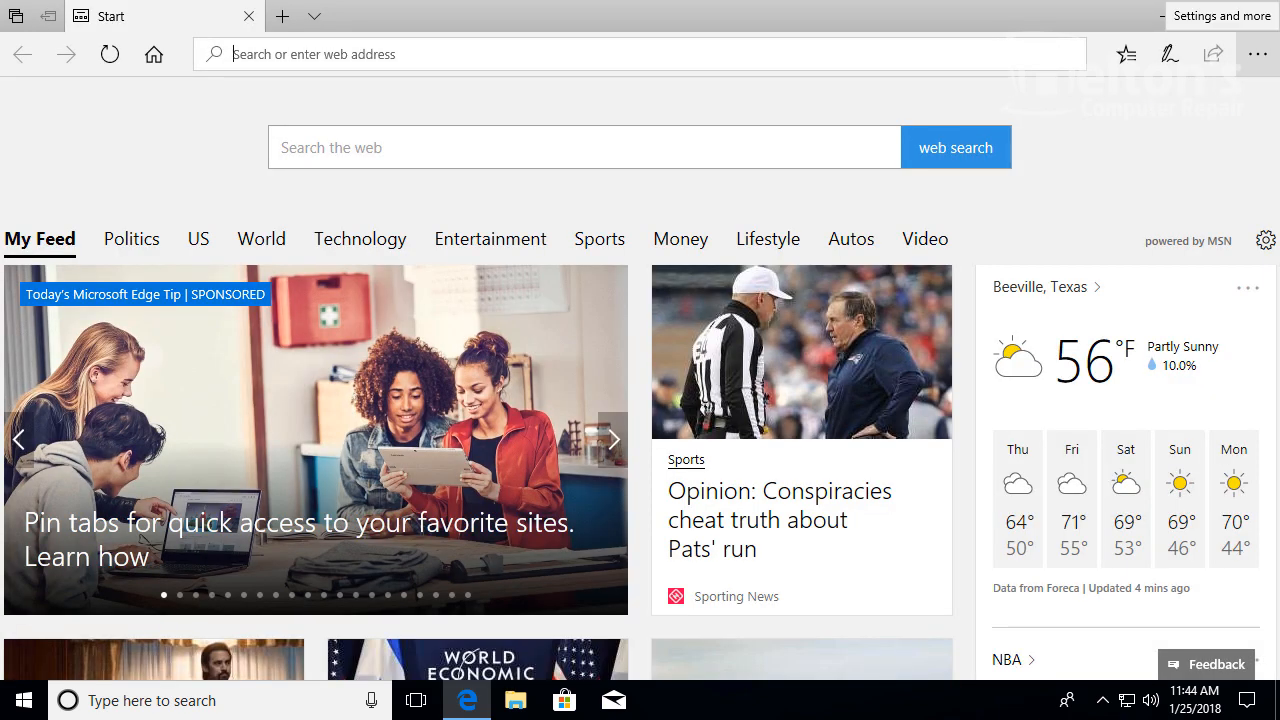
{"action": "left_click", "coordinate": [1259, 55]}
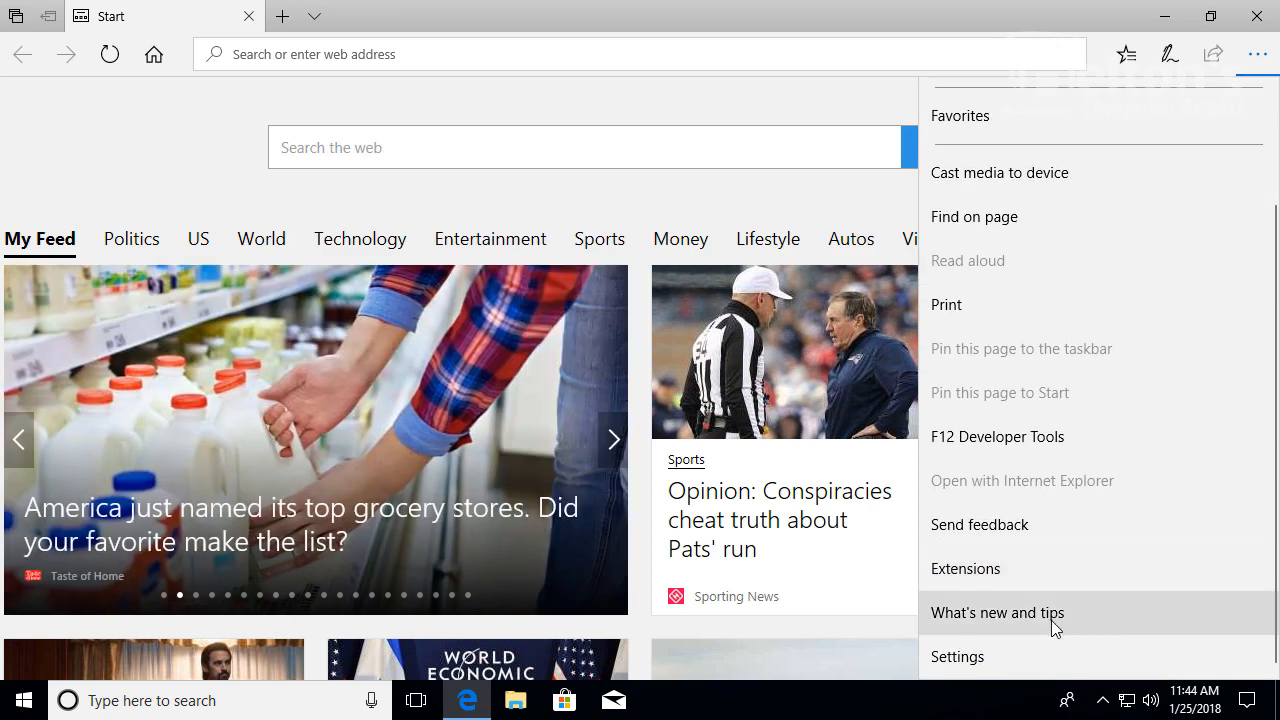
{"action": "left_click", "coordinate": [957, 656]}
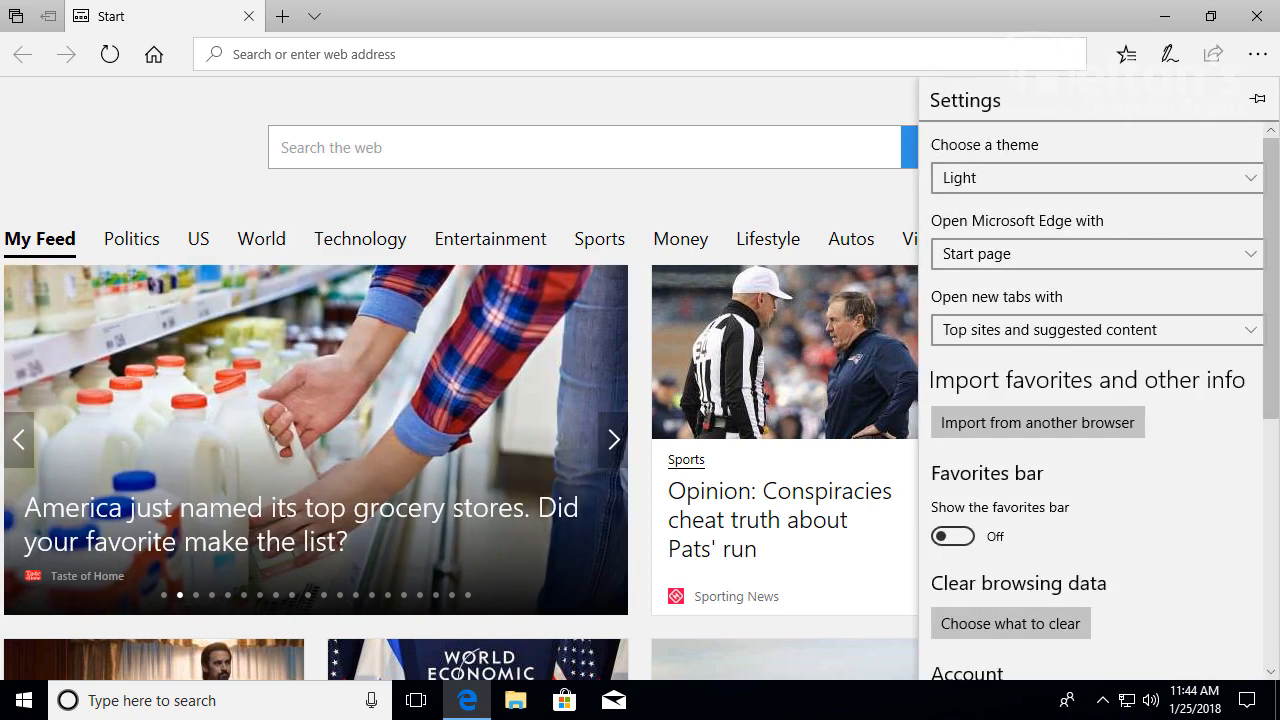
{"action": "scroll", "scroll_direction": "down", "scroll_amount": 3}
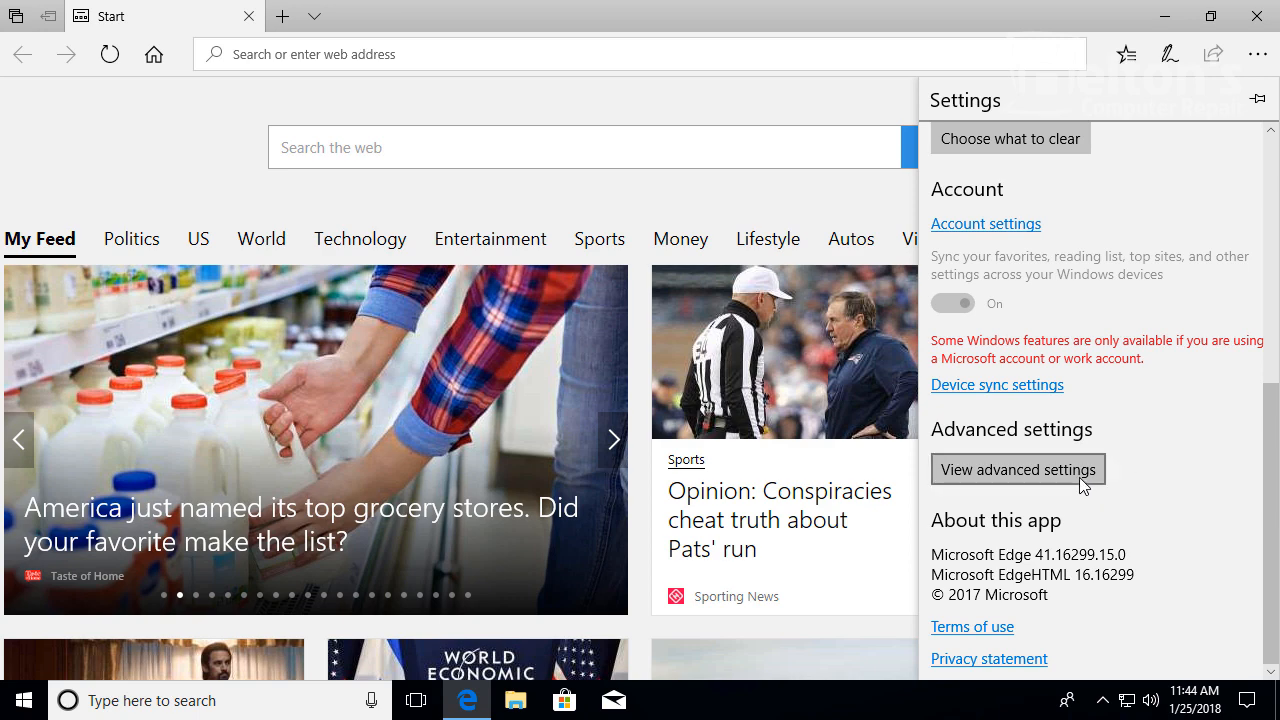
{"action": "left_click", "coordinate": [1017, 470]}
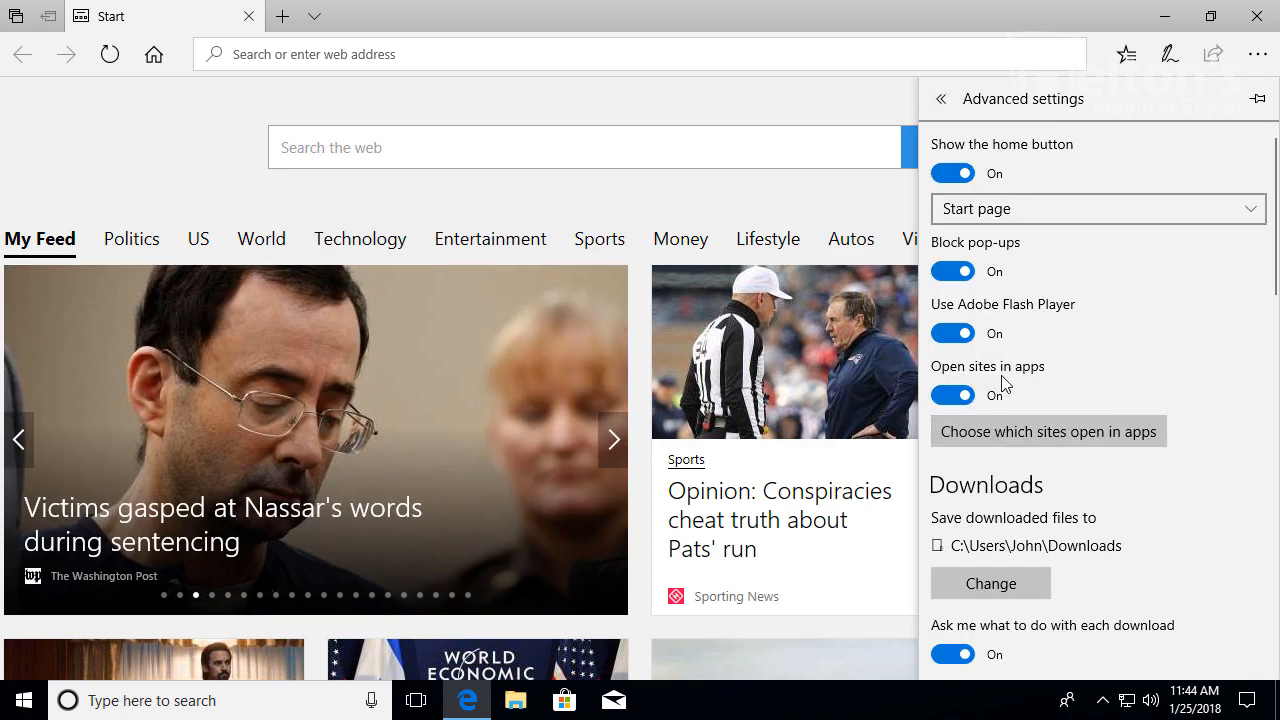
{"action": "left_click", "coordinate": [952, 333]}
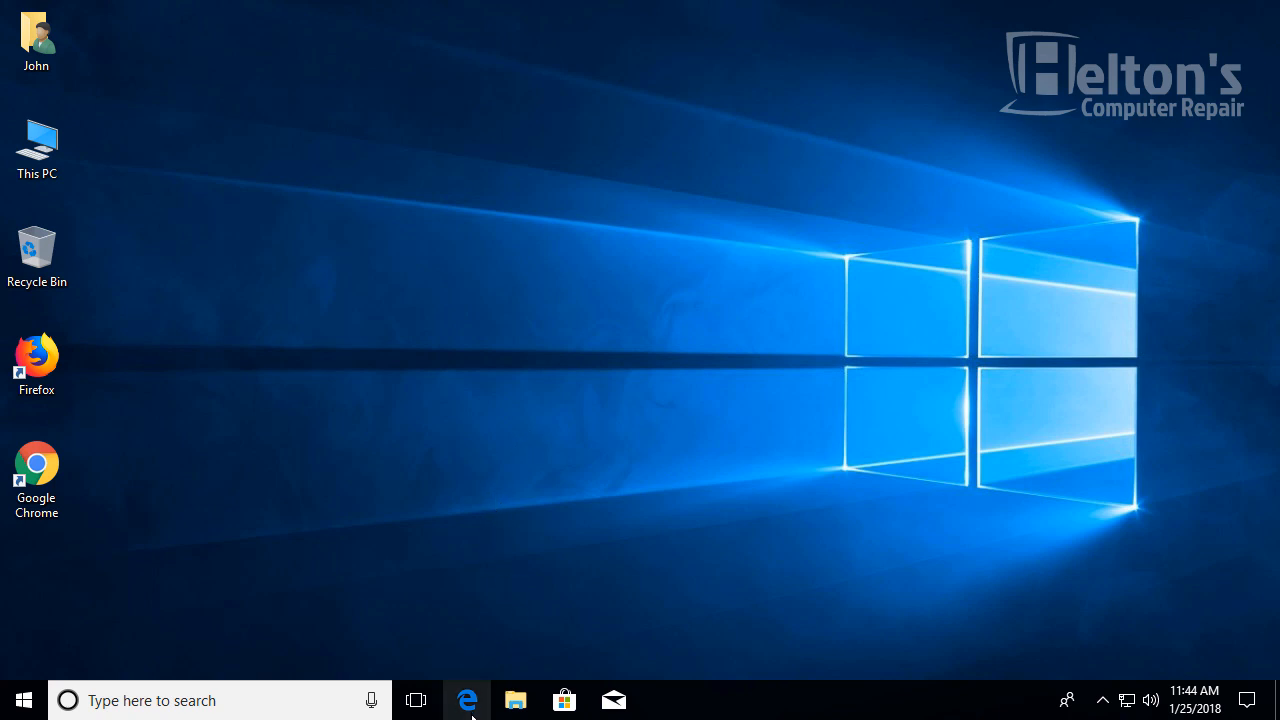
Reopen Edge from the taskbar and scroll down through its Settings panel
{"action": "left_click", "coordinate": [465, 700]}
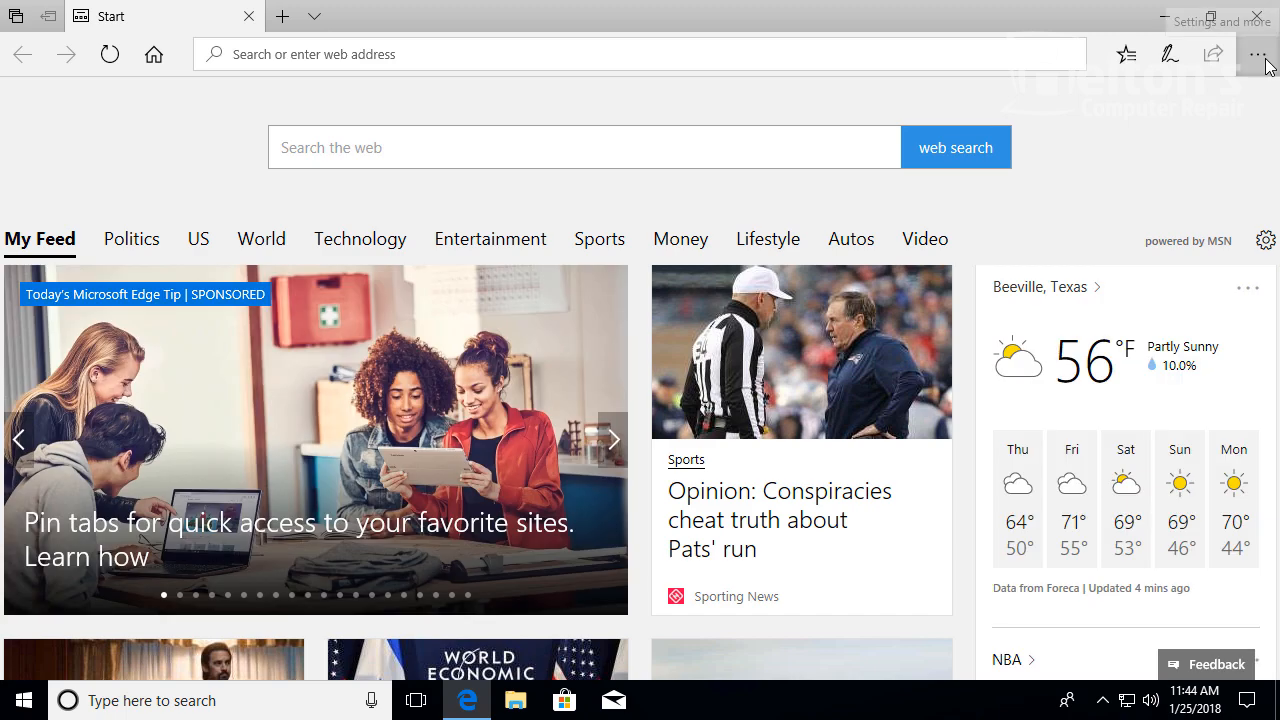
{"action": "left_click", "coordinate": [1258, 54]}
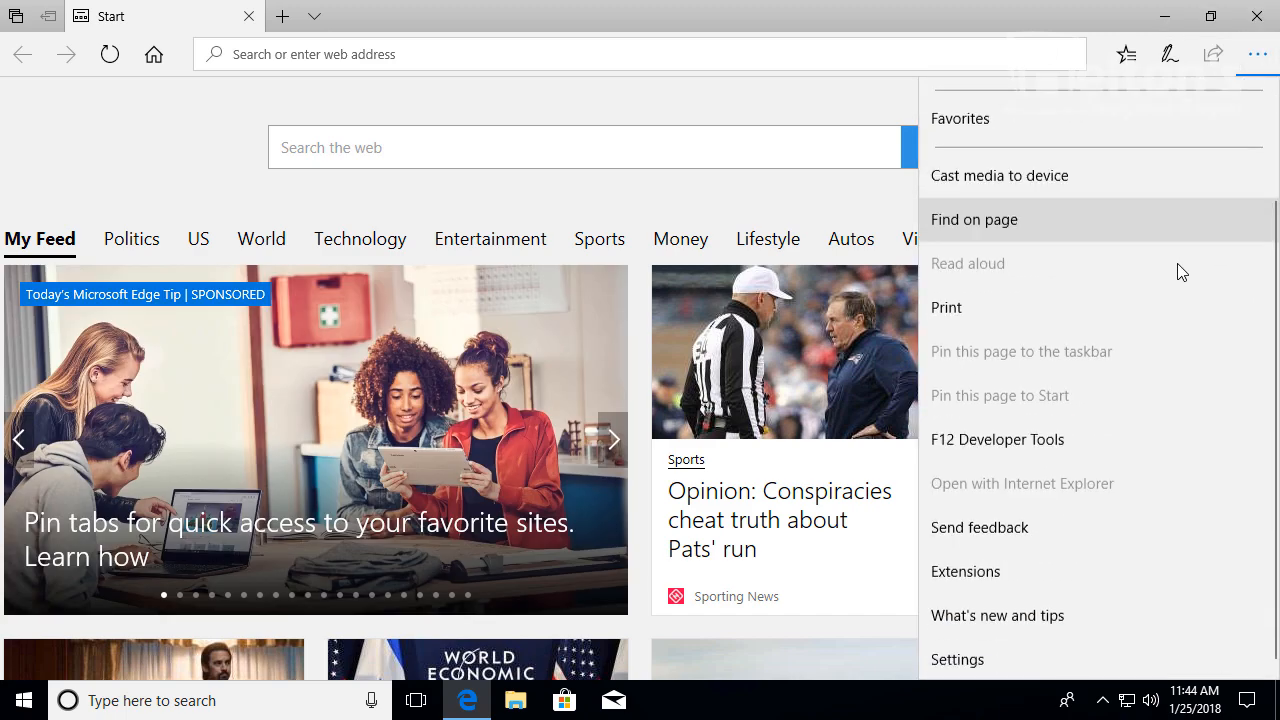
{"action": "left_click", "coordinate": [957, 659]}
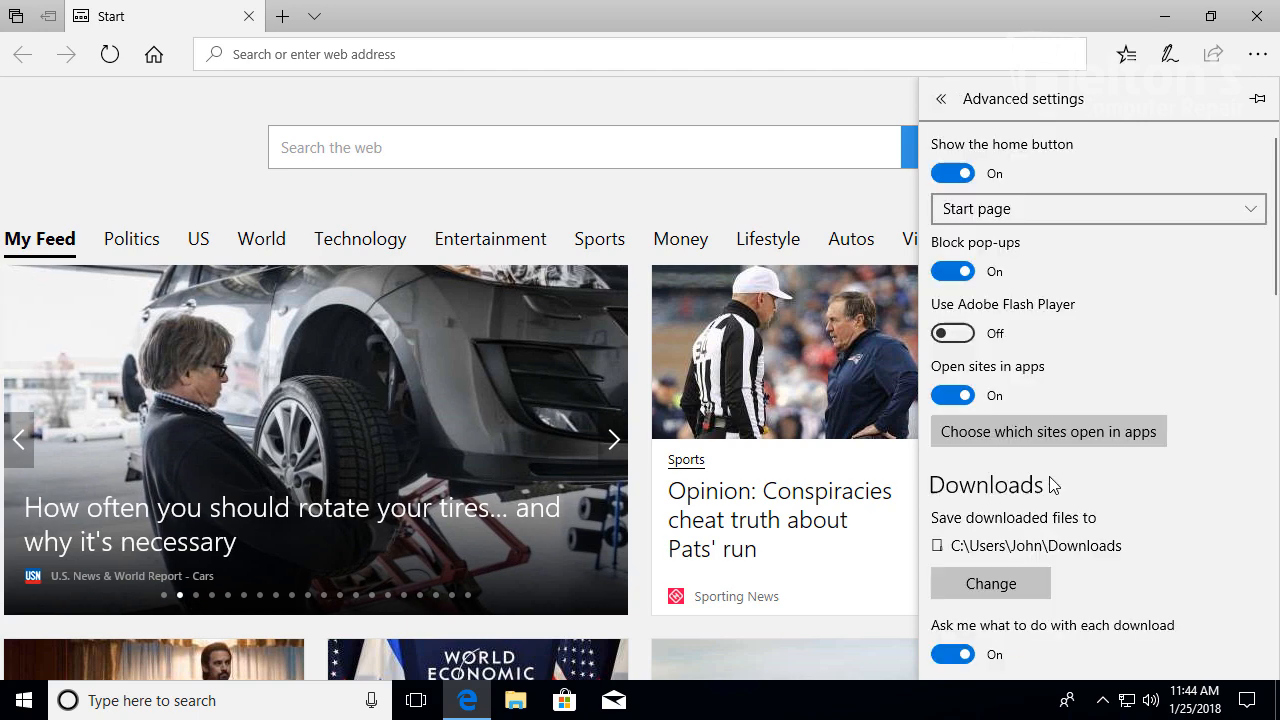
{"action": "scroll", "scroll_direction": "down", "scroll_amount": 3}
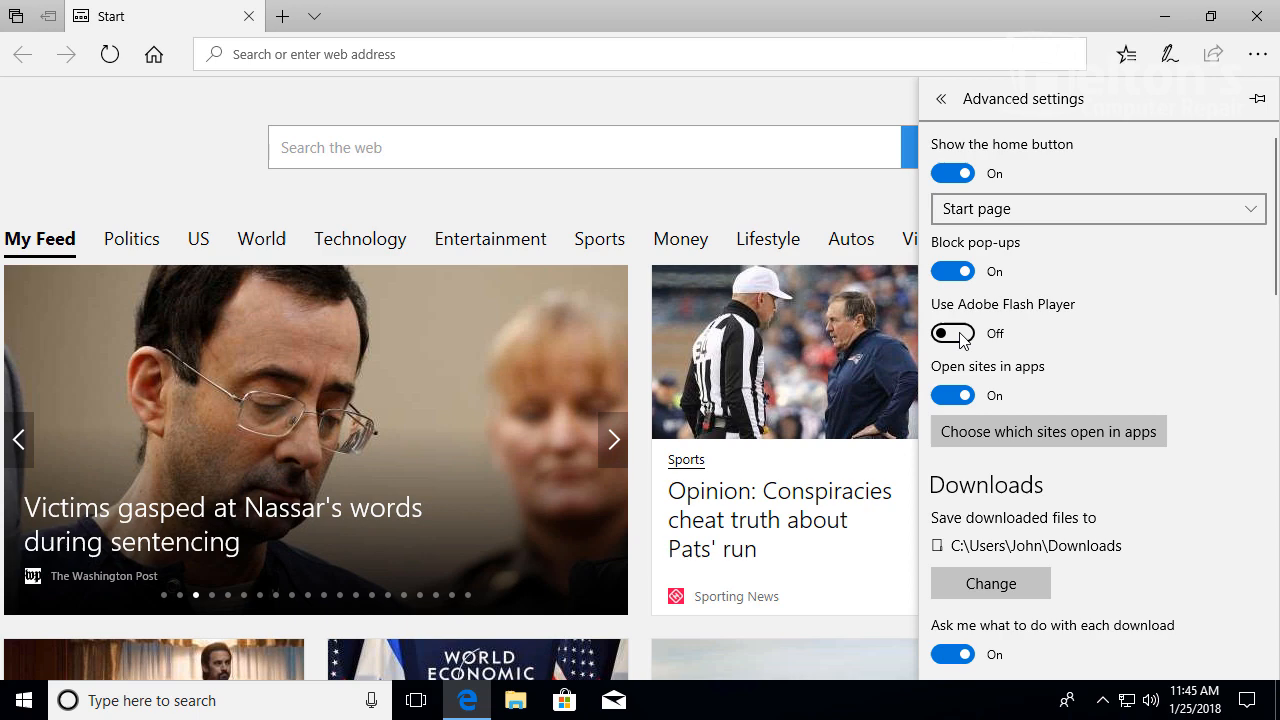
{"action": "mouse_move", "coordinate": [948, 341]}
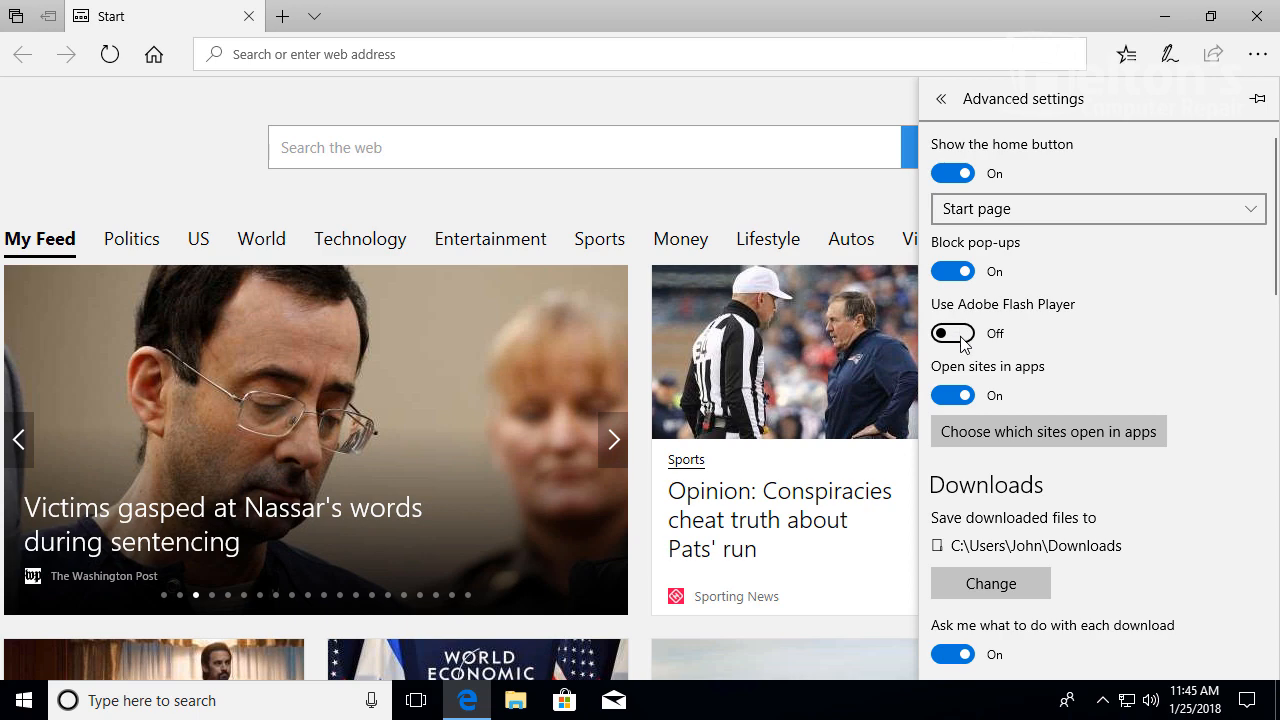
Switch Use Adobe Flash Player back On, then close the Edge window
{"action": "left_click", "coordinate": [952, 333]}
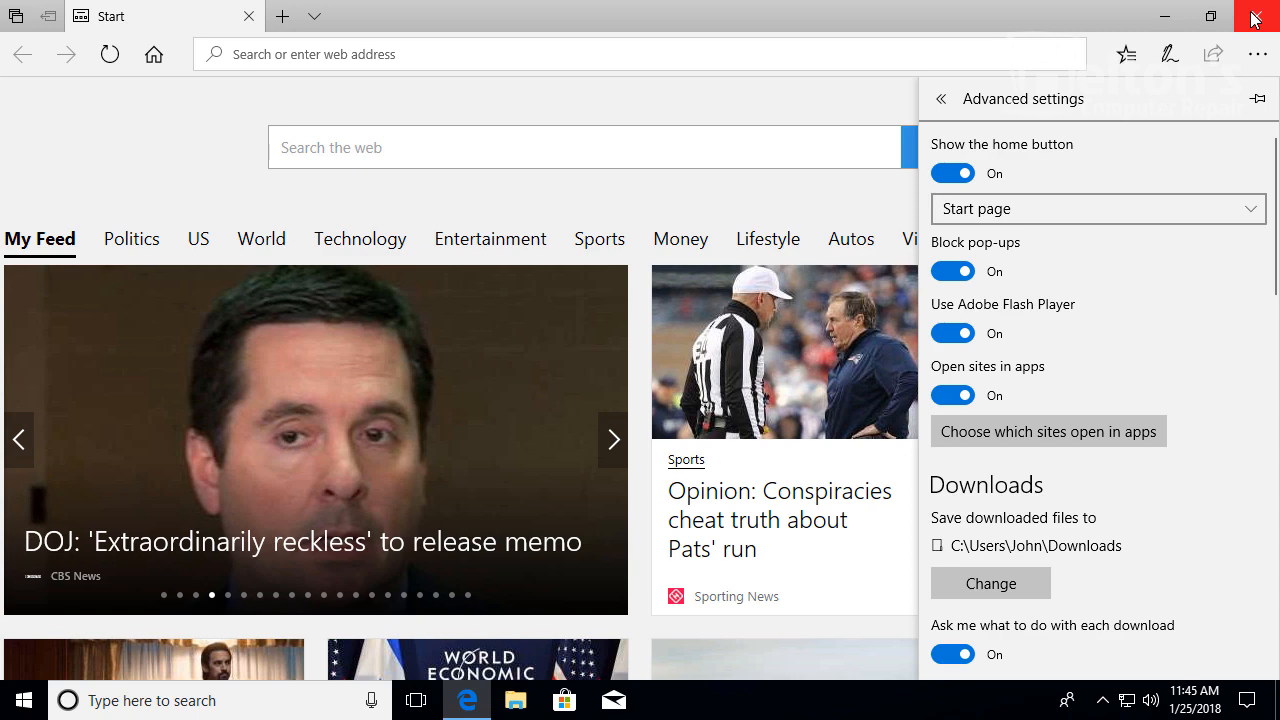
{"action": "mouse_move", "coordinate": [1269, 13]}
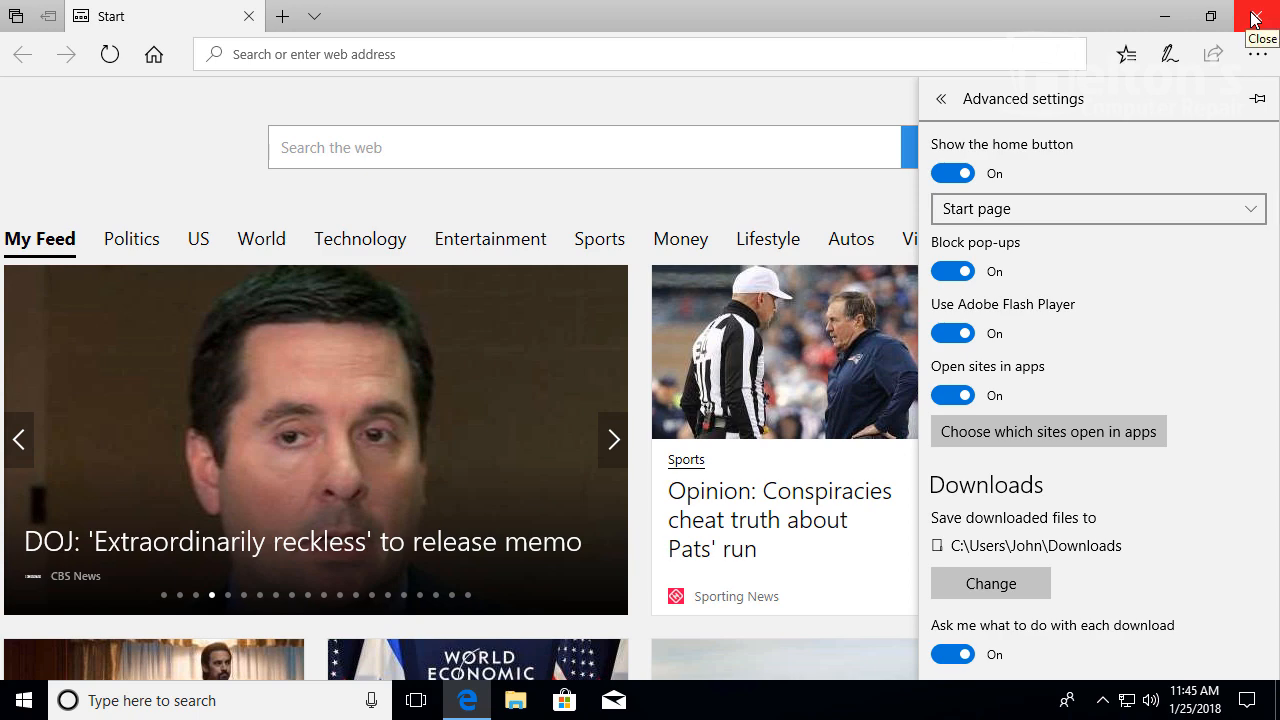
{"action": "left_click", "coordinate": [1260, 13]}
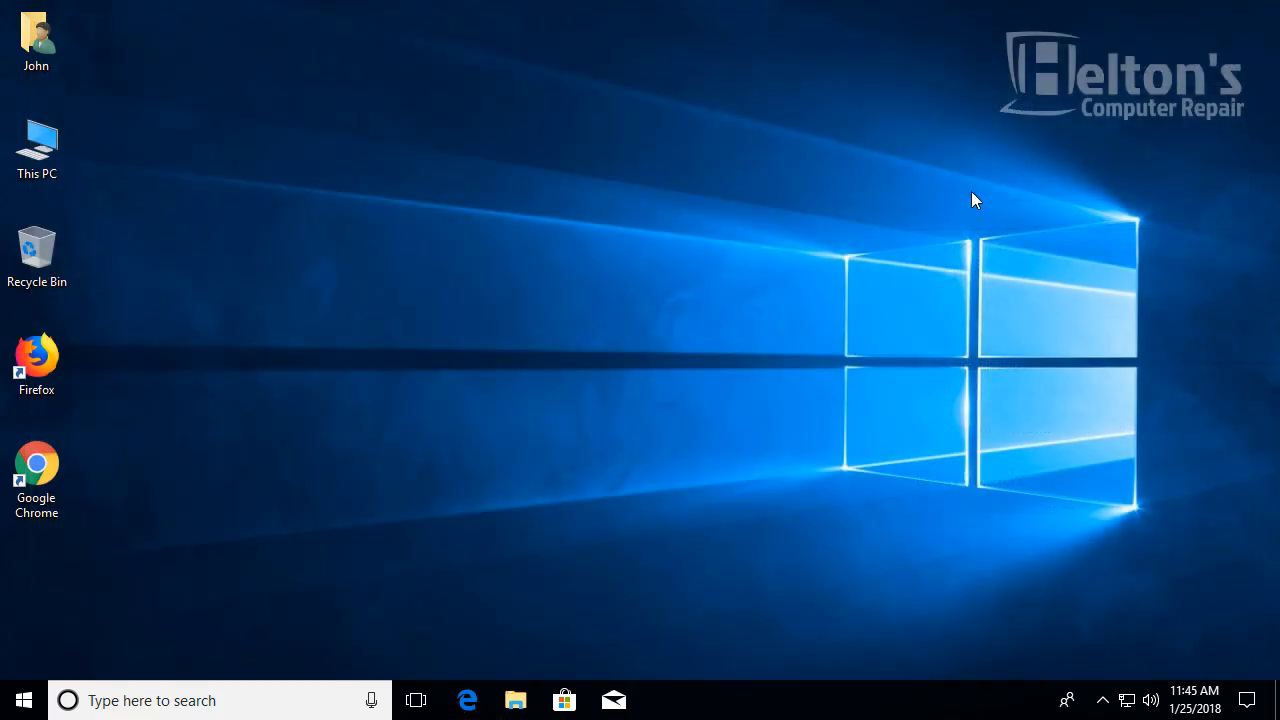